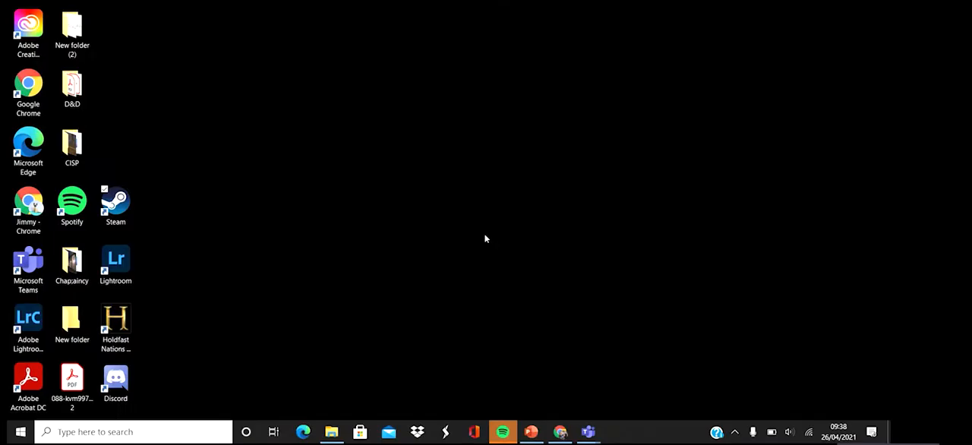
mouse_move(303, 256)
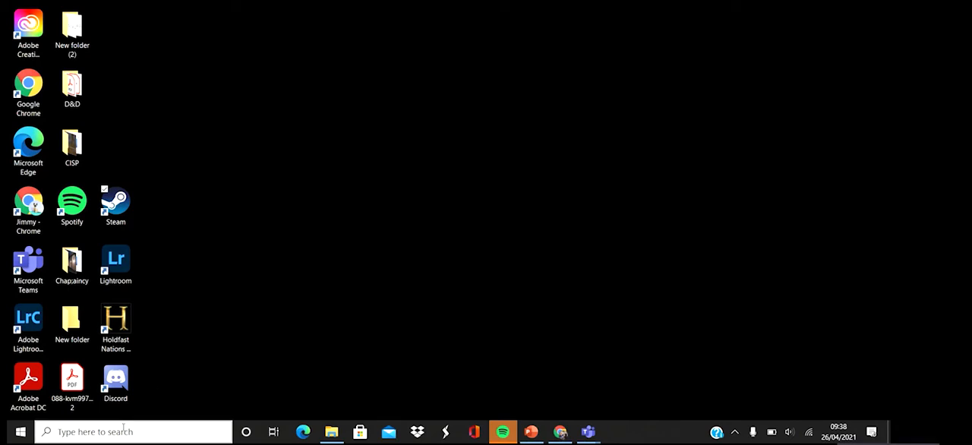
Search Windows for 'cmd' and launch Command Prompt from the Best match result.
left_click(133, 431)
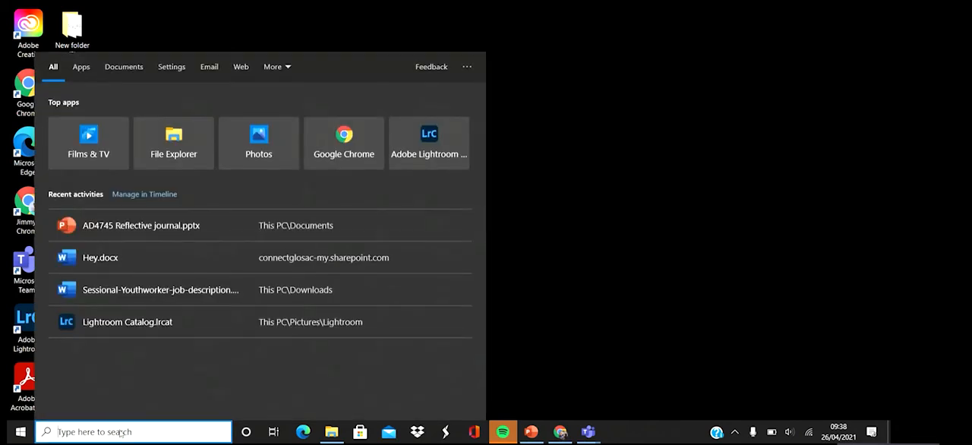
type("cmd")
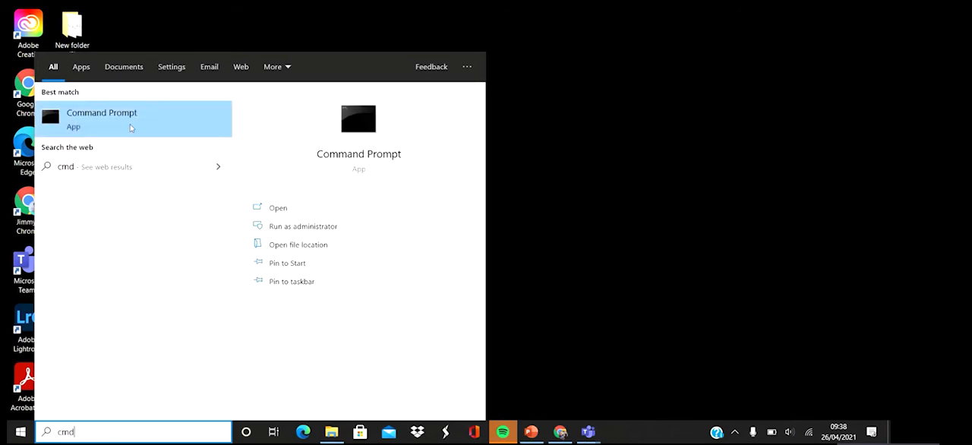
left_click(101, 119)
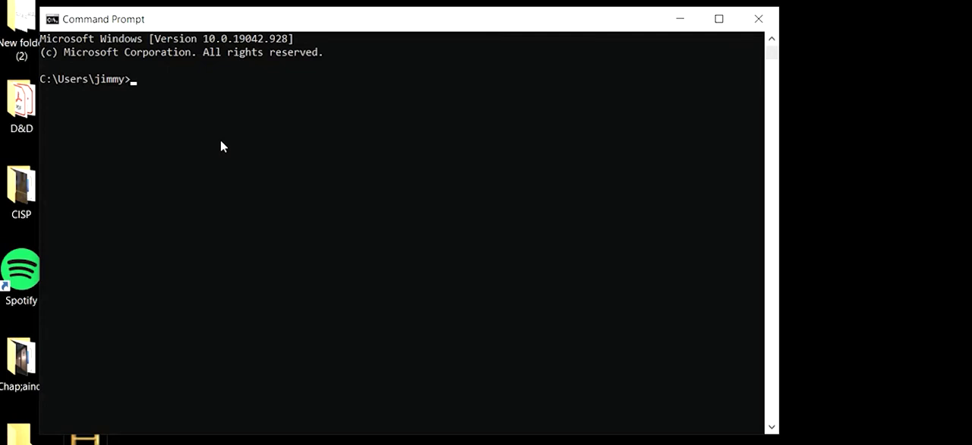
Run 'chkdsk /f e:' to check and repair drive E:'s file system.
type("chkd")
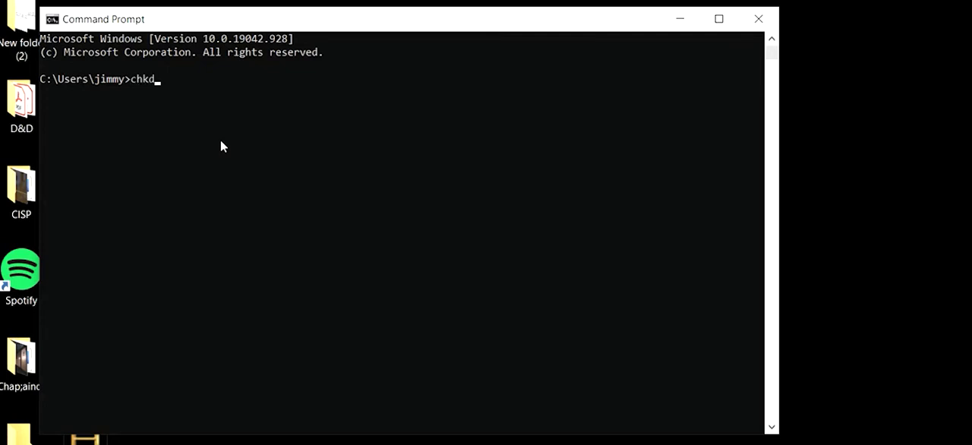
type("sk")
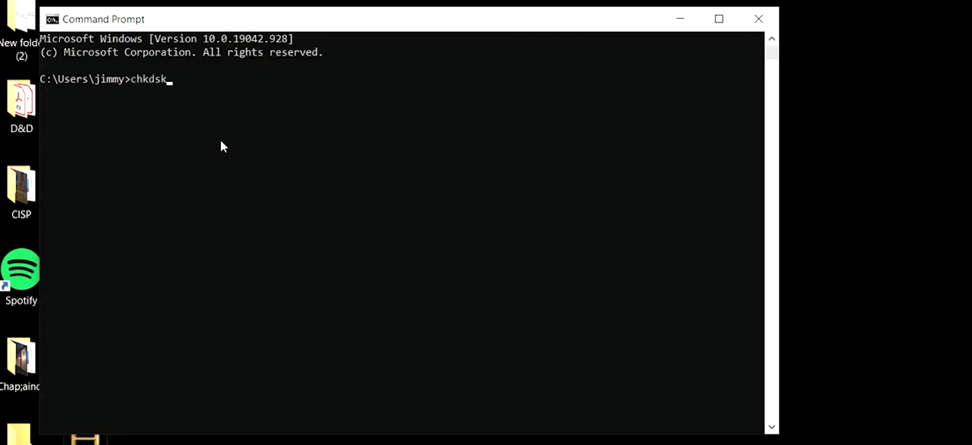
type("/f e:")
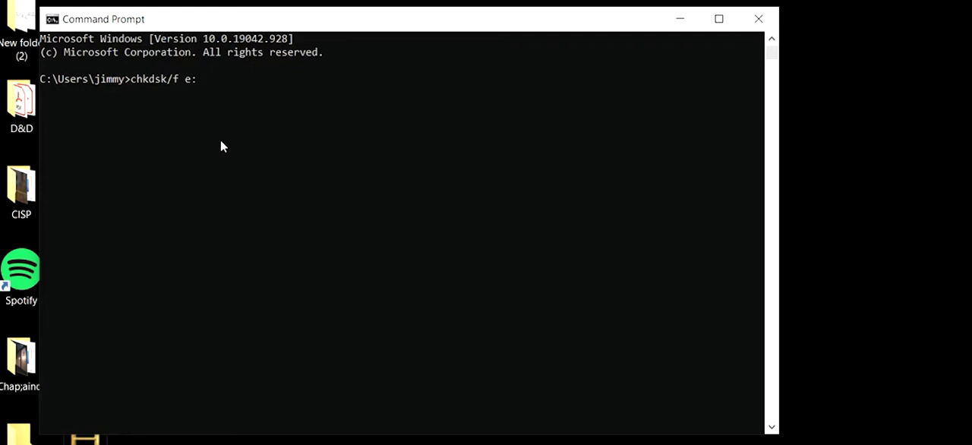
key("enter")
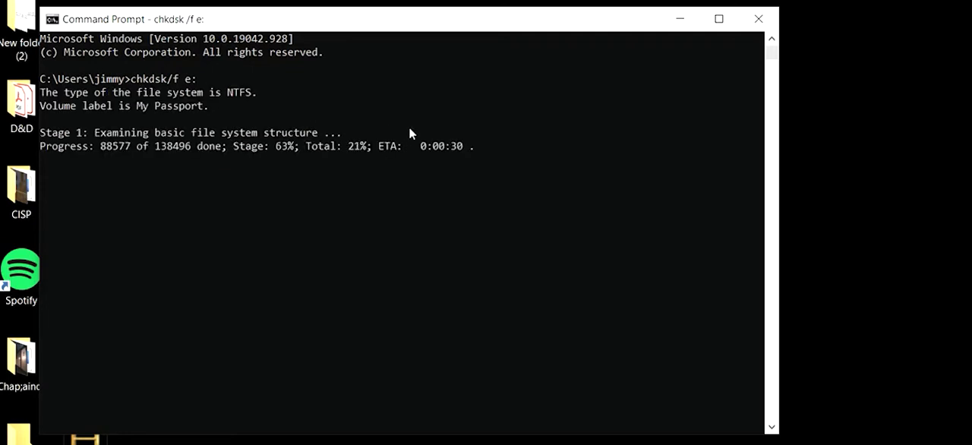